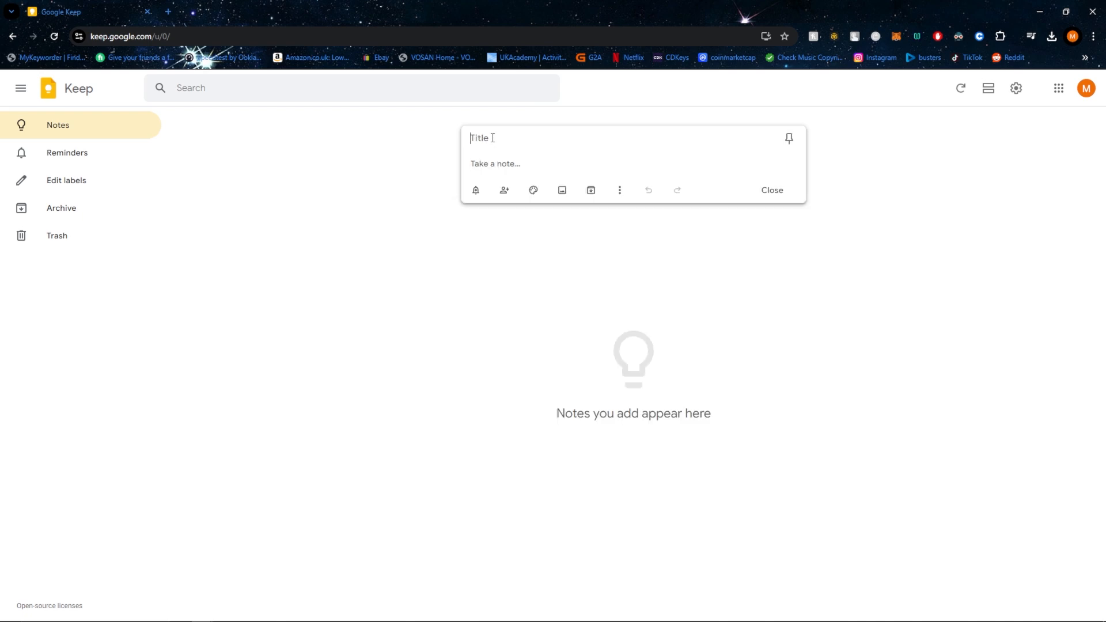
Title the new note 'Reminder for Monday' with body 'Buy groceries from local store'
text(Reminder)
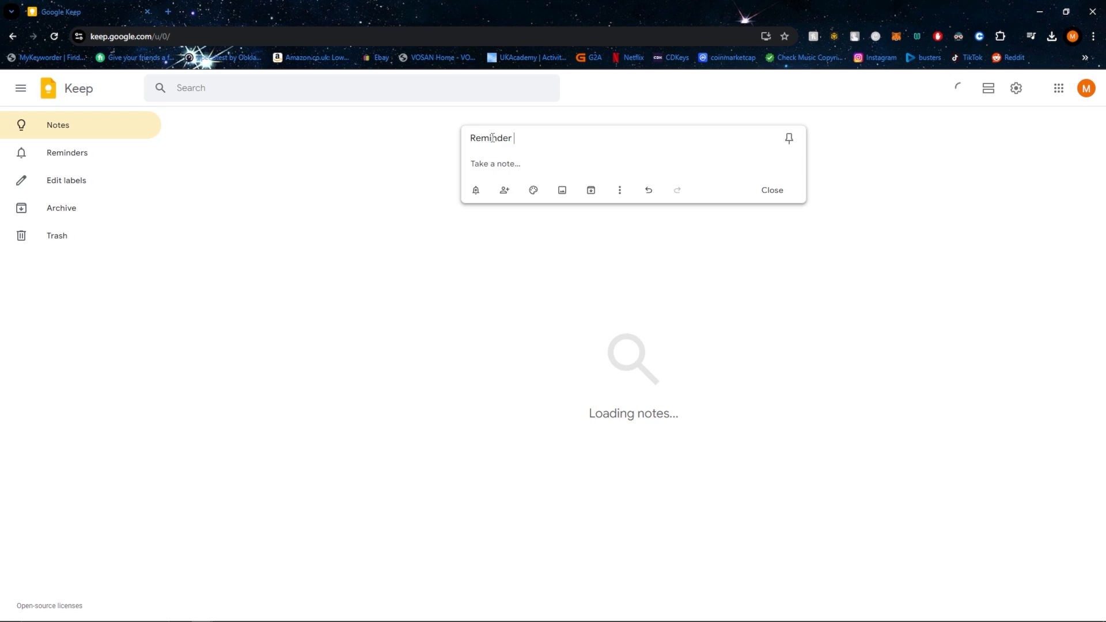
text(for Monday)
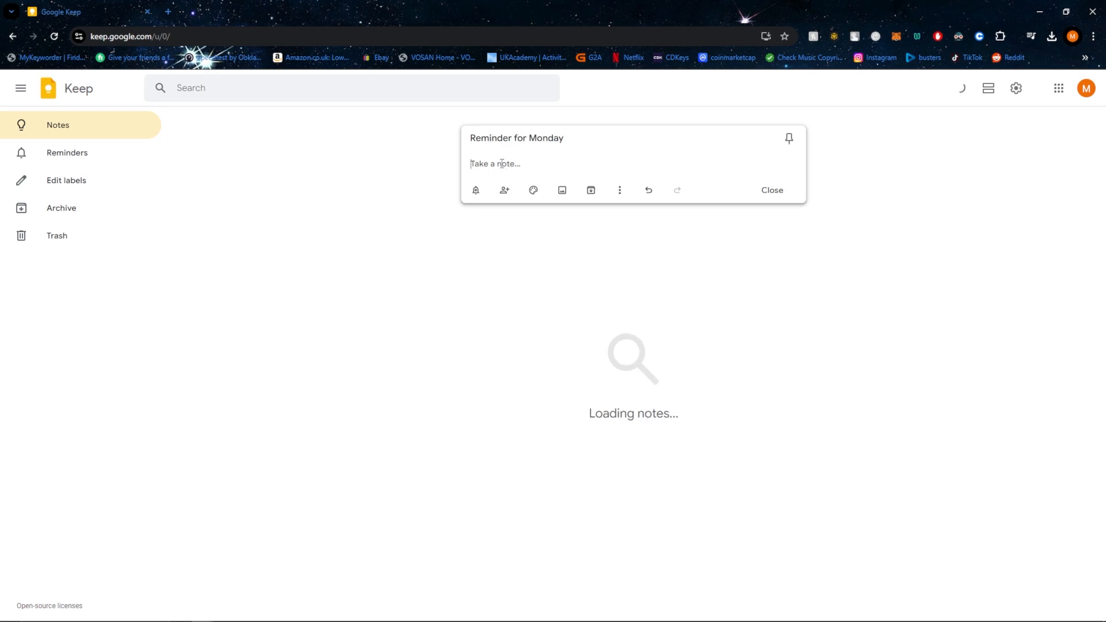
text(Buy groceries from local store)
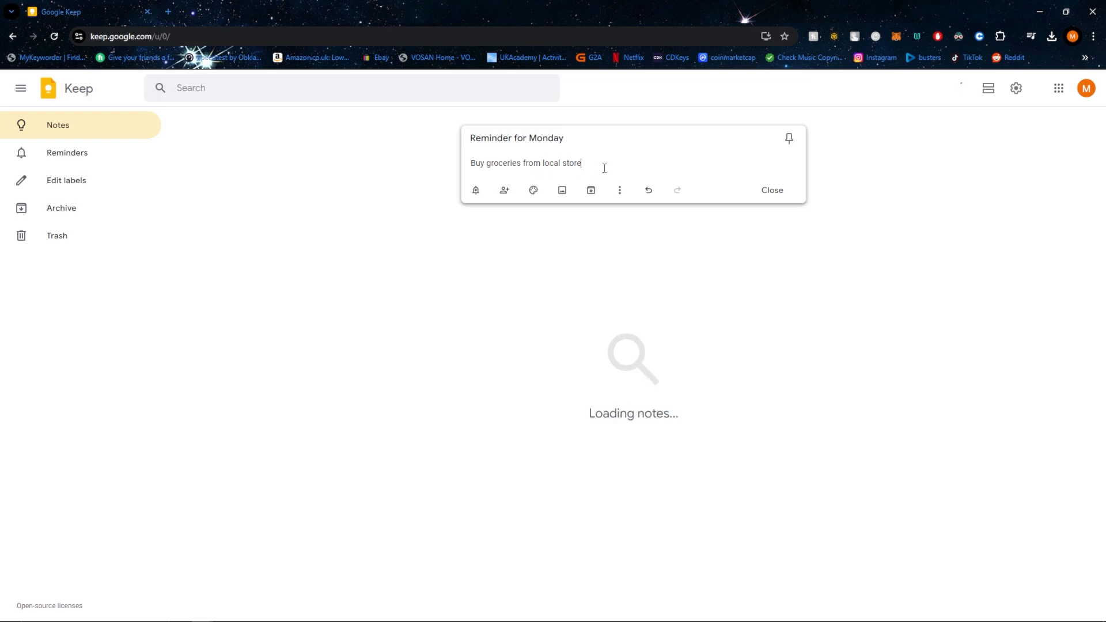
mouse_move(789, 137)
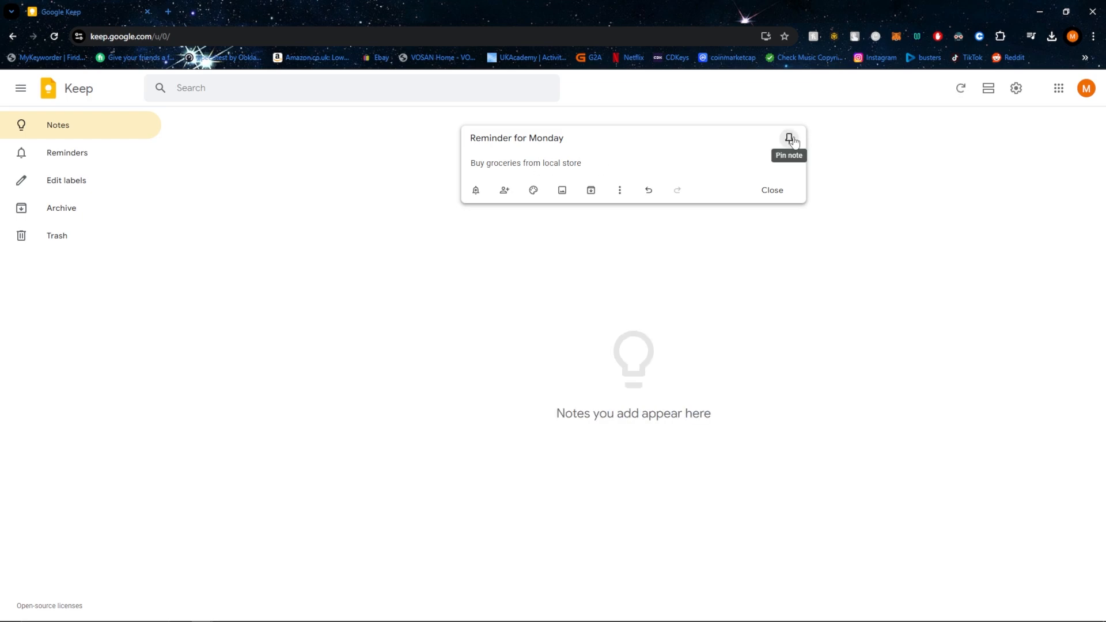
Pin the 'Reminder for Monday' note, reselect its title, and open its More options menu
click(789, 138)
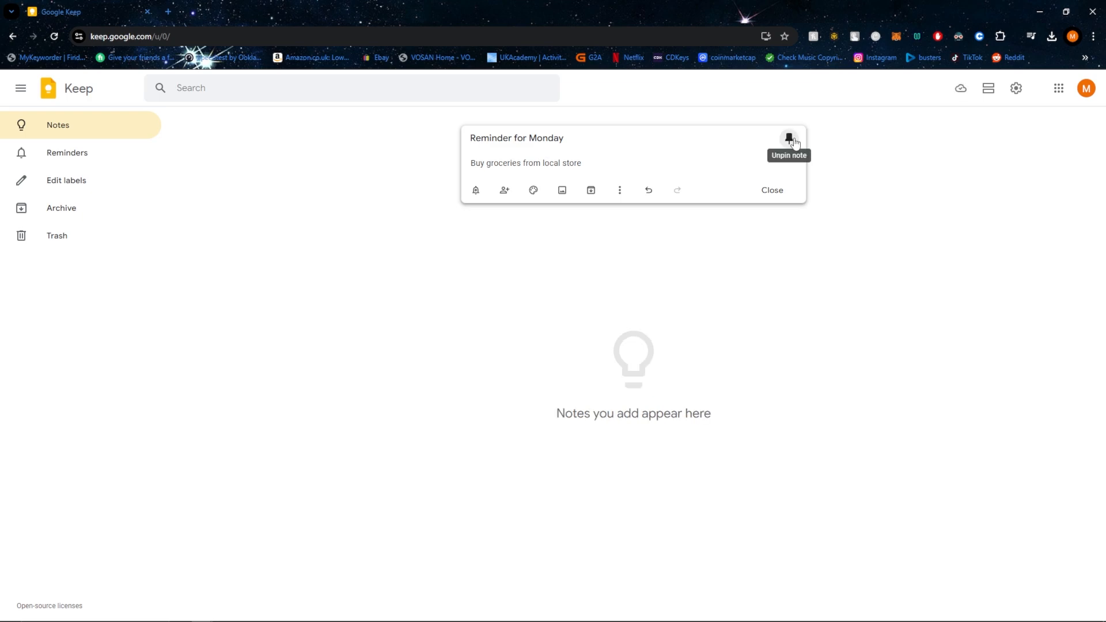
click(475, 190)
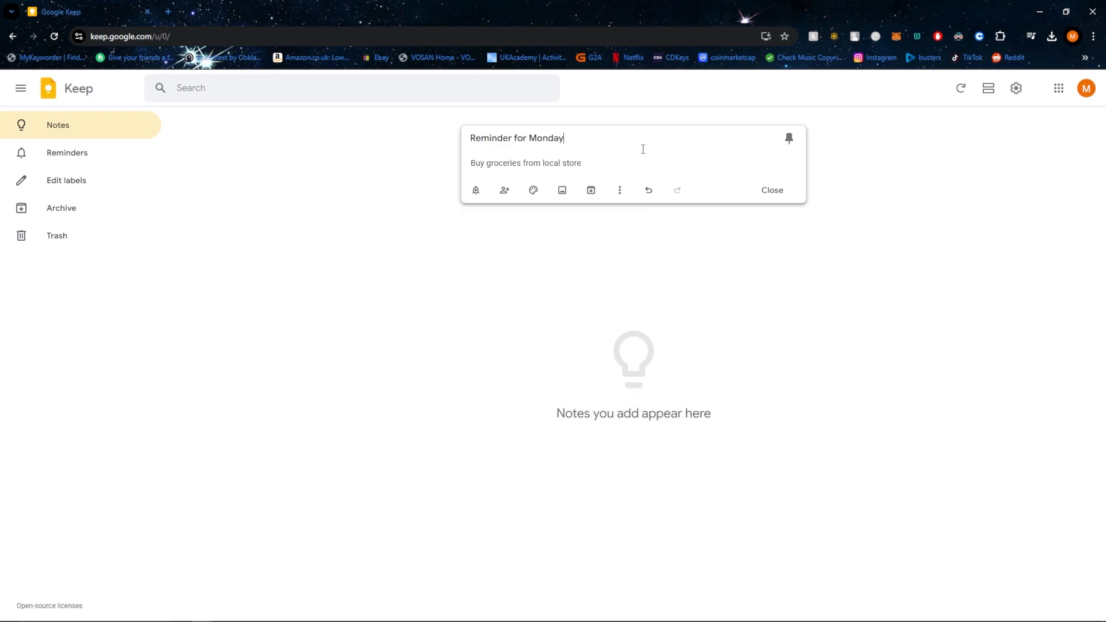
mouse_move(503, 190)
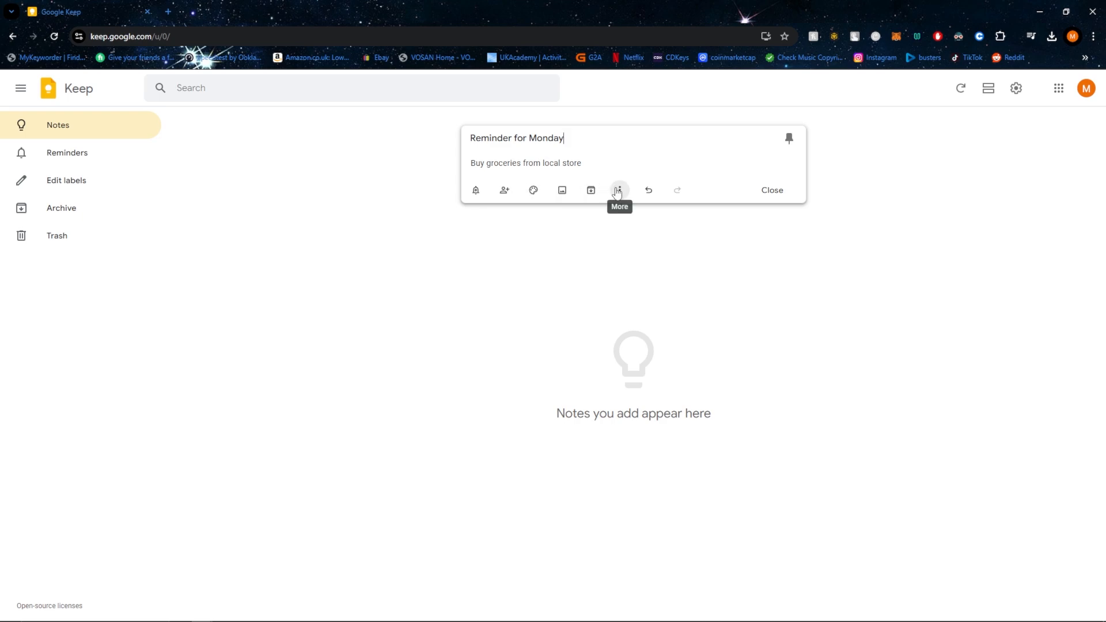
click(619, 189)
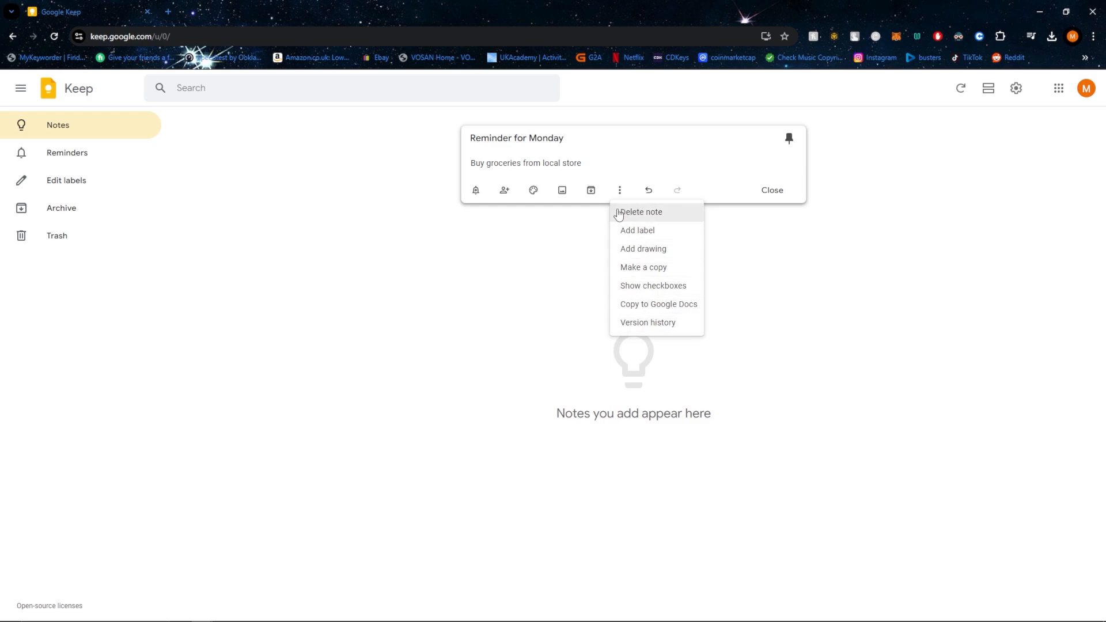